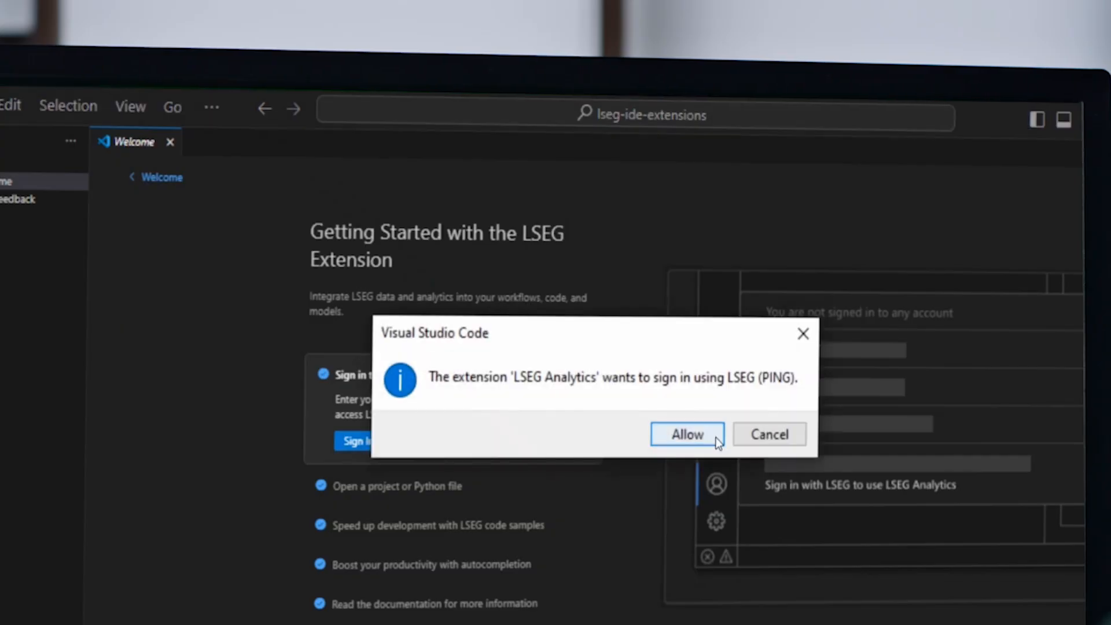
Step: Allow the LSEG Analytics extension to sign in with the LSEG account
left_click(685, 434)
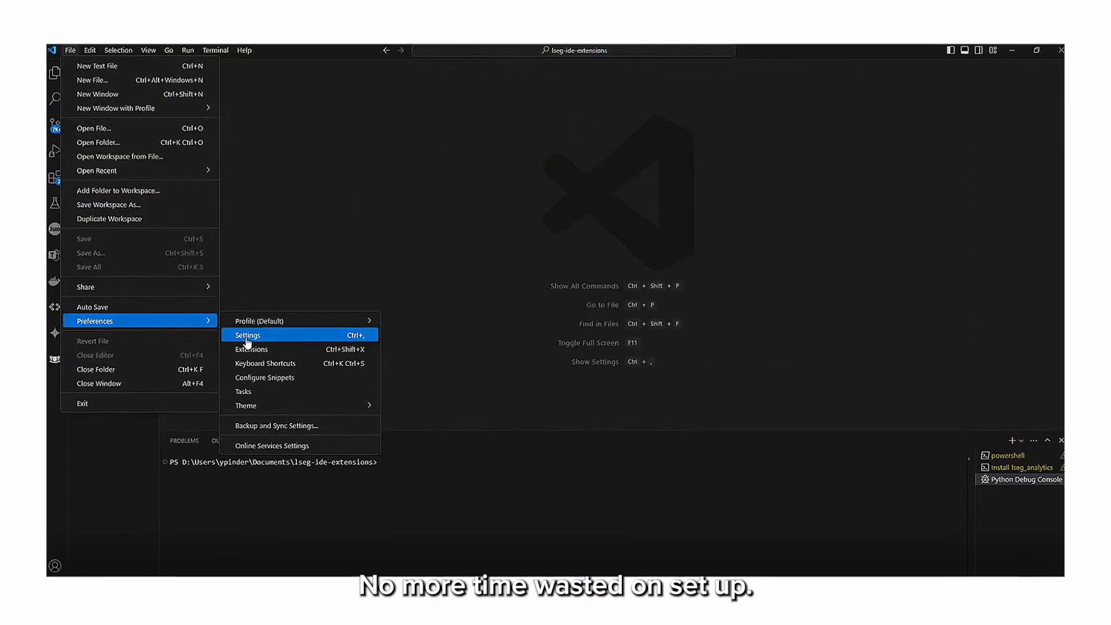
Step: Search the Settings editor for 'lseg' to show the LSEG extension settings
left_click(248, 335)
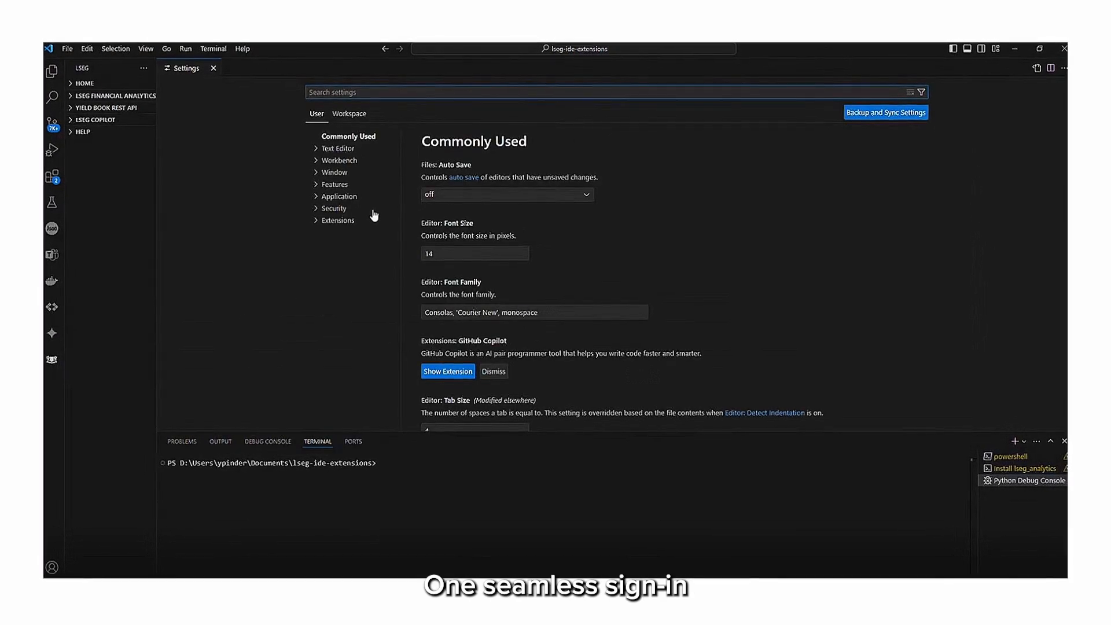
type("lseg_analytics.yield_book import (ins")
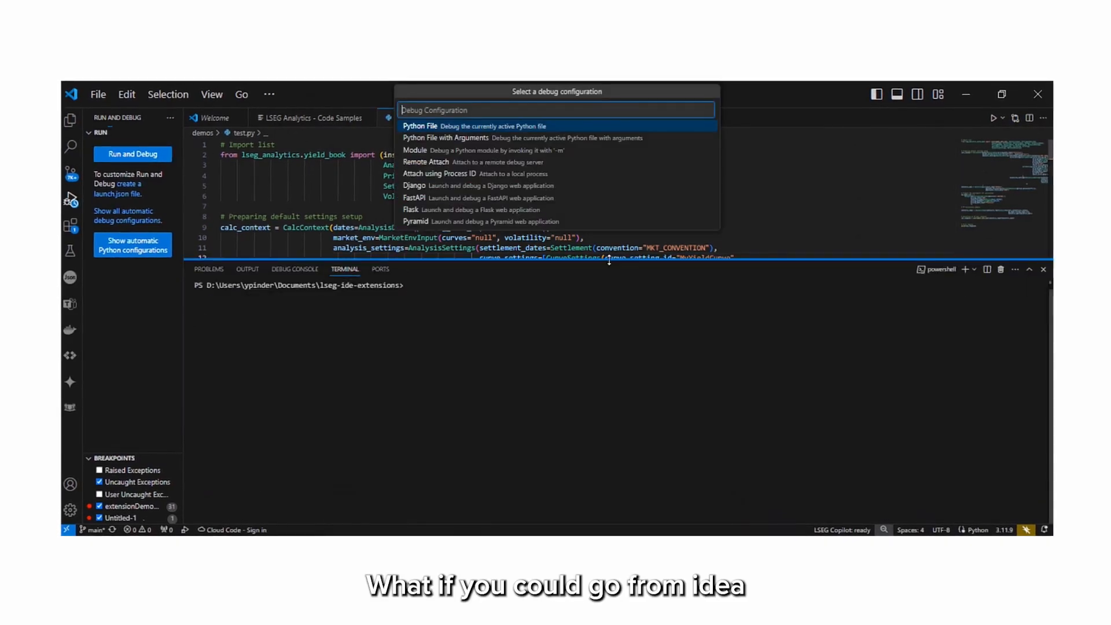
Step: Run test.py under the Python File debug configuration
left_click(420, 126)
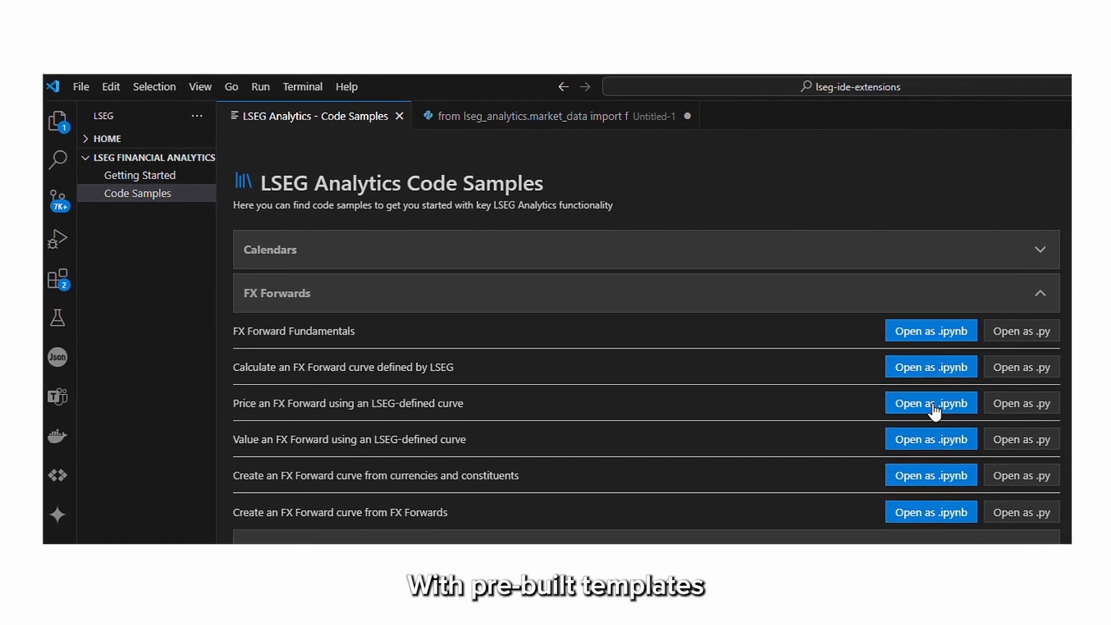
Step: Open 'Price an FX Forward using an LSEG-defined curve' as an .ipynb notebook
left_click(931, 403)
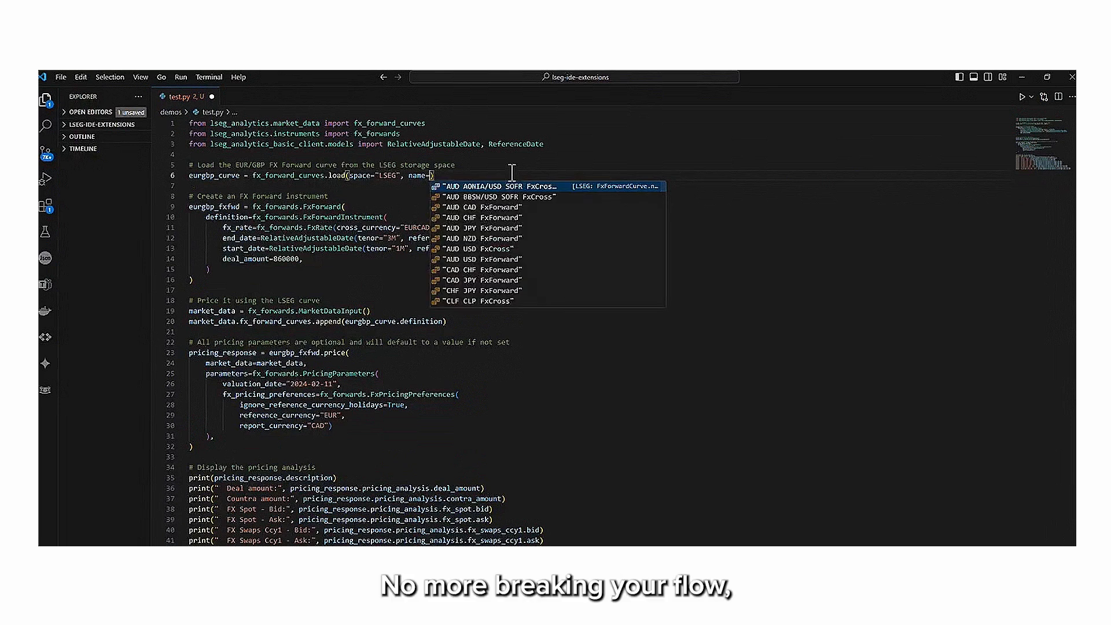
Step: Filter the curve-name autocomplete with 'gb' after name= in fx_forward_curves.load
type("gb")
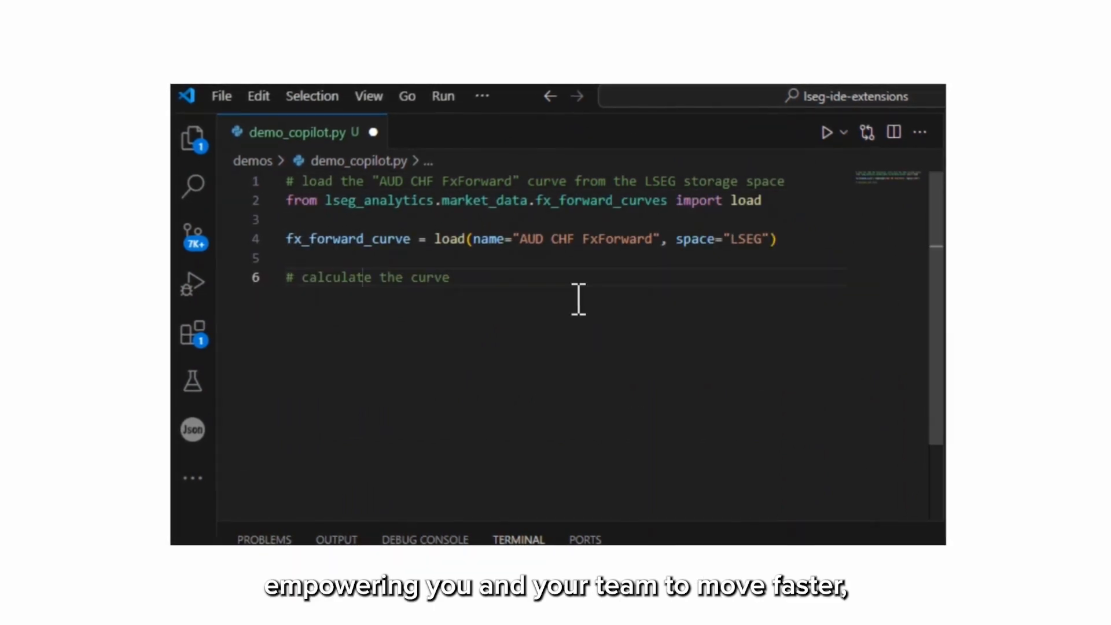
Step: Complete the calculate comment with 'points of fx_forward_curve' and add '#display all the curve points in table'
type("points of fx_forward_curve on 22nd of January 2023")
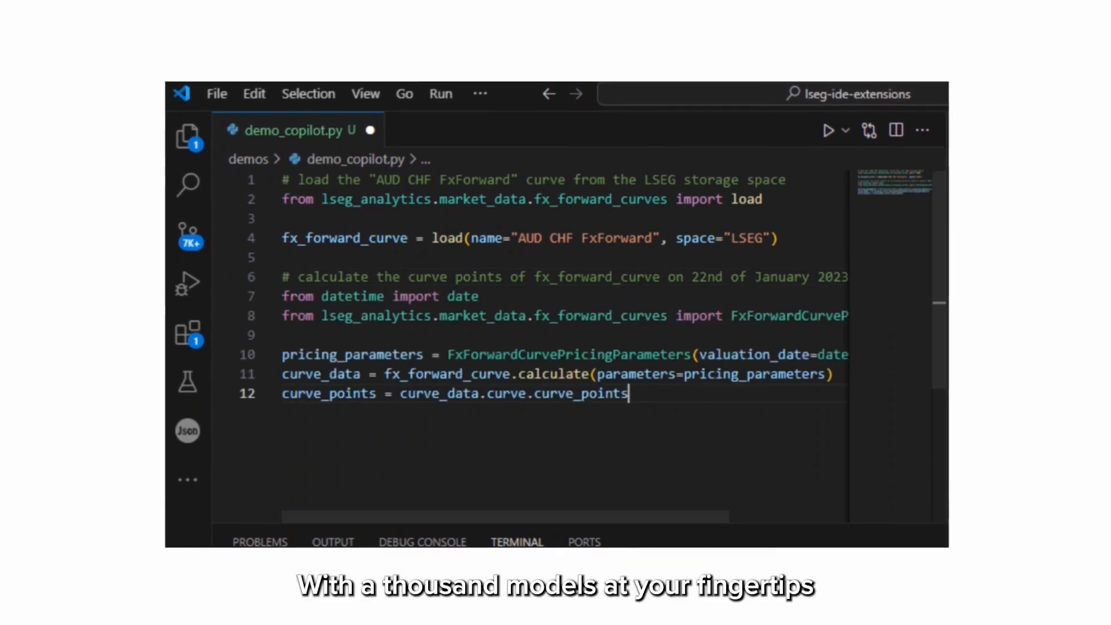
type("#display all the curve points in table")
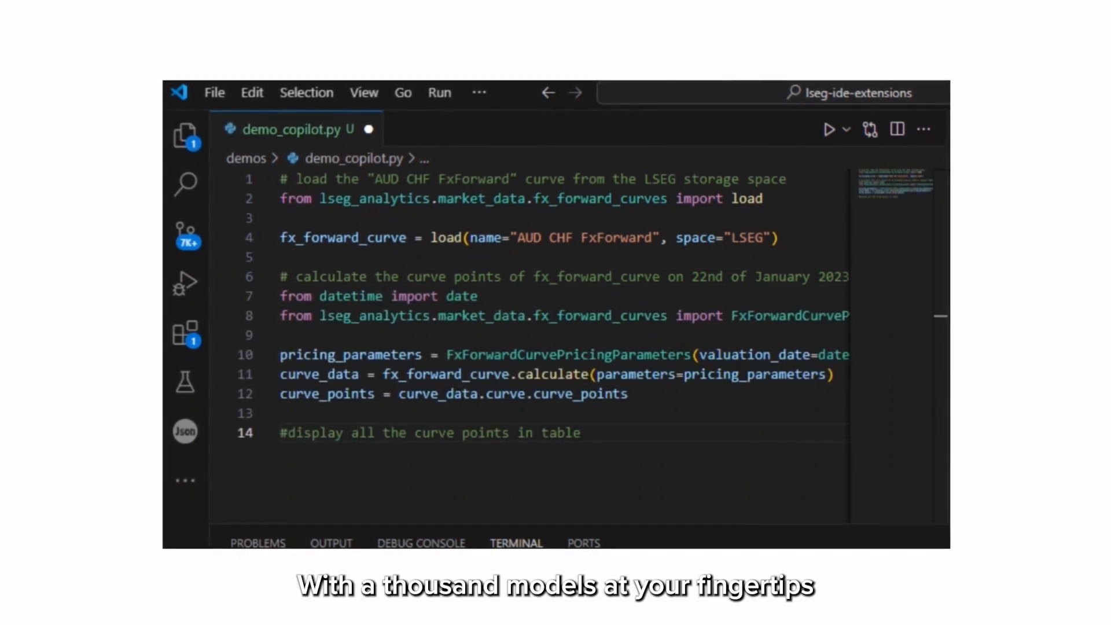